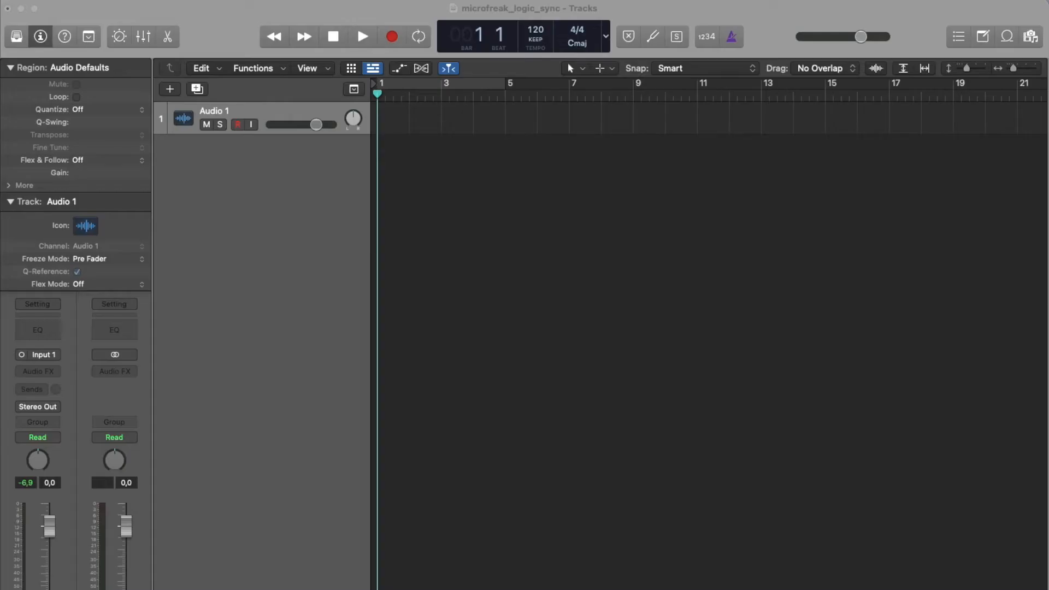
mouse_move(771, 94)
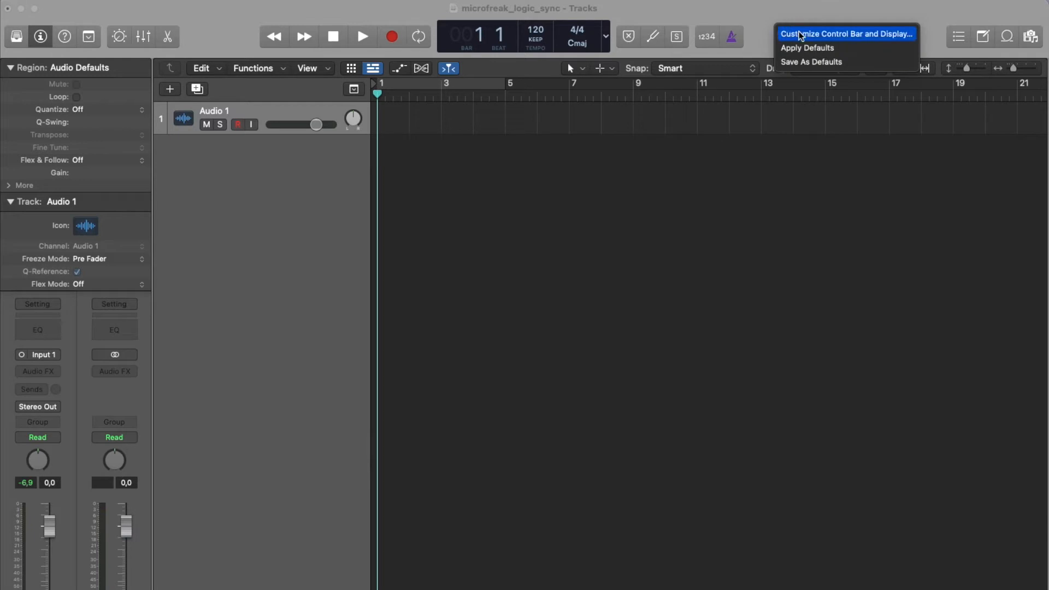
Step: Add the Sync button to the control bar via Customize Control Bar and Display
click(847, 34)
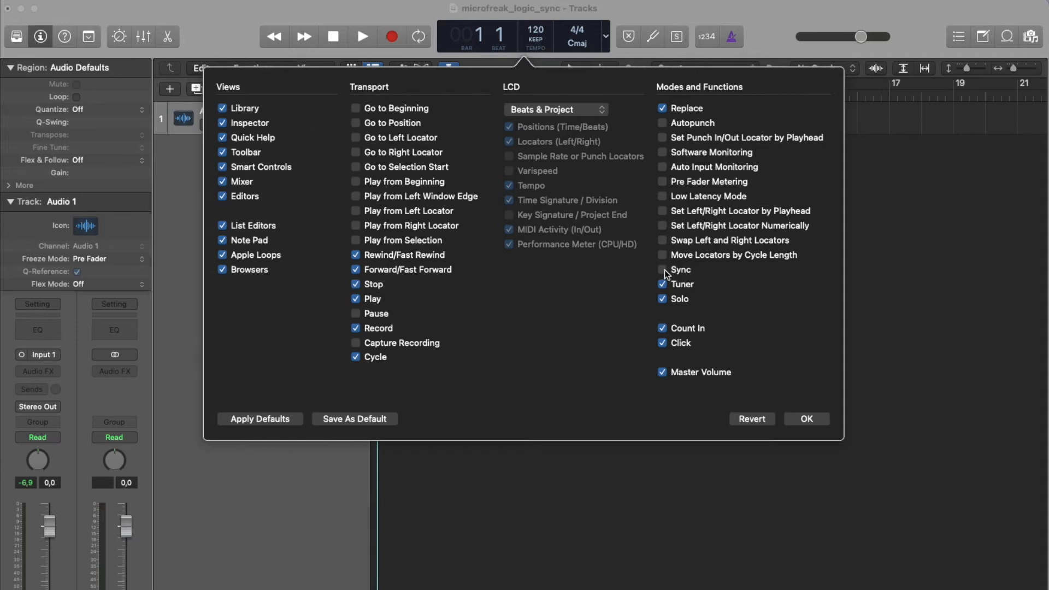
click(663, 270)
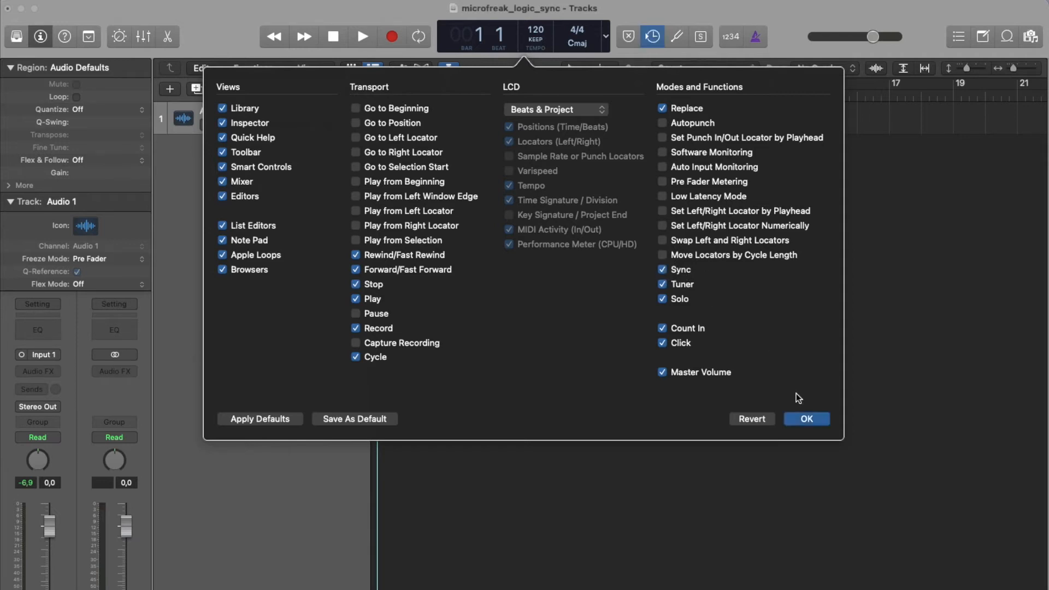
click(806, 419)
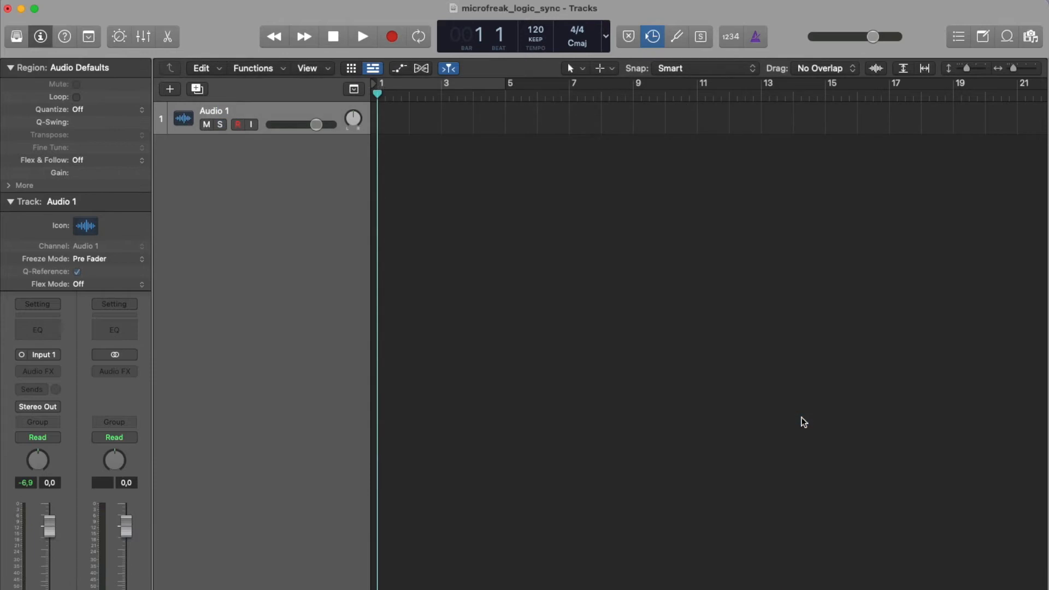
mouse_move(662, 20)
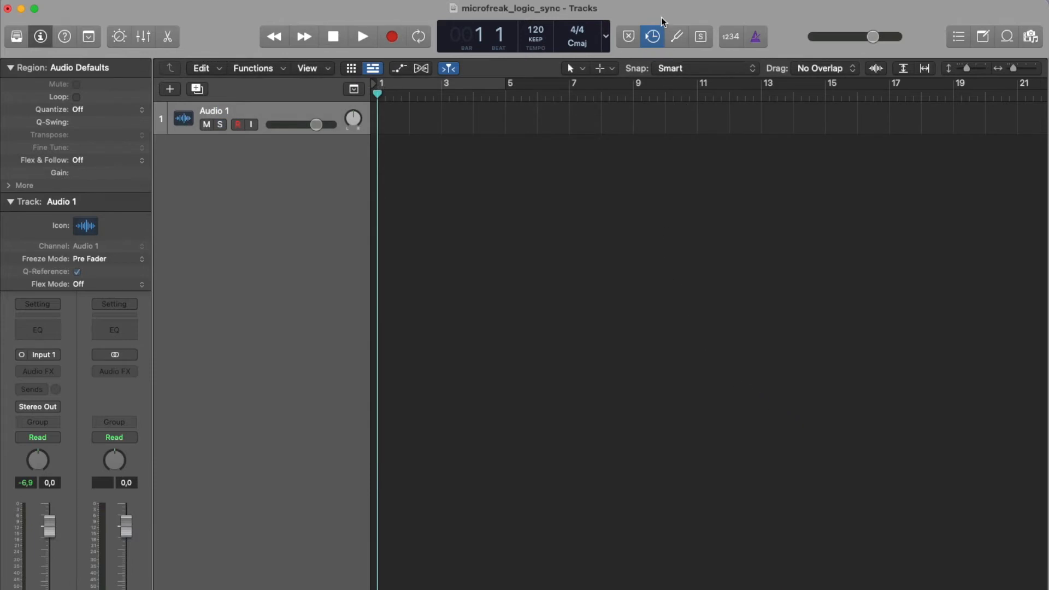
mouse_move(657, 15)
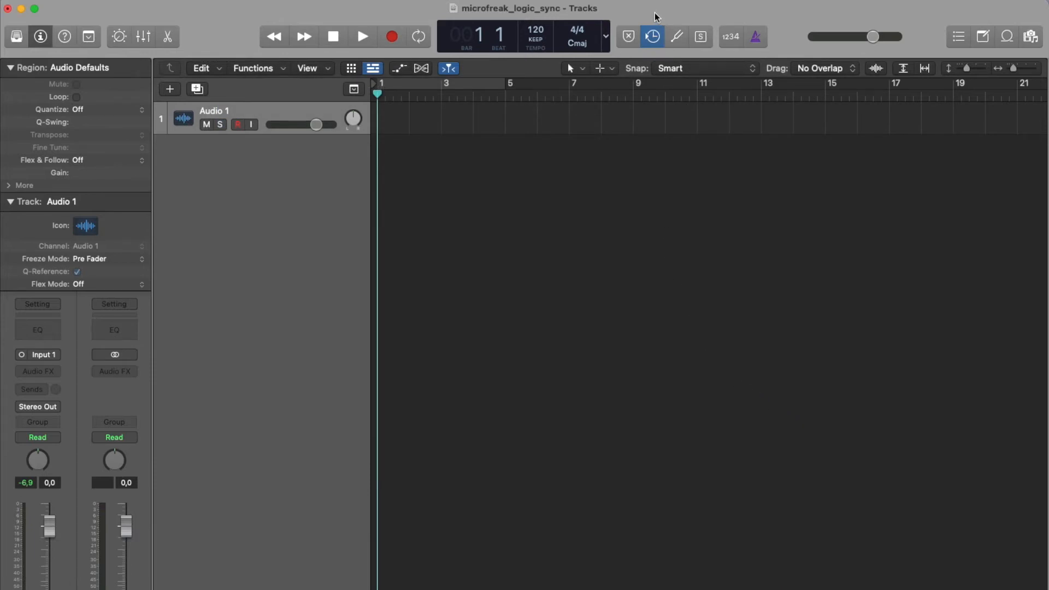
mouse_move(652, 36)
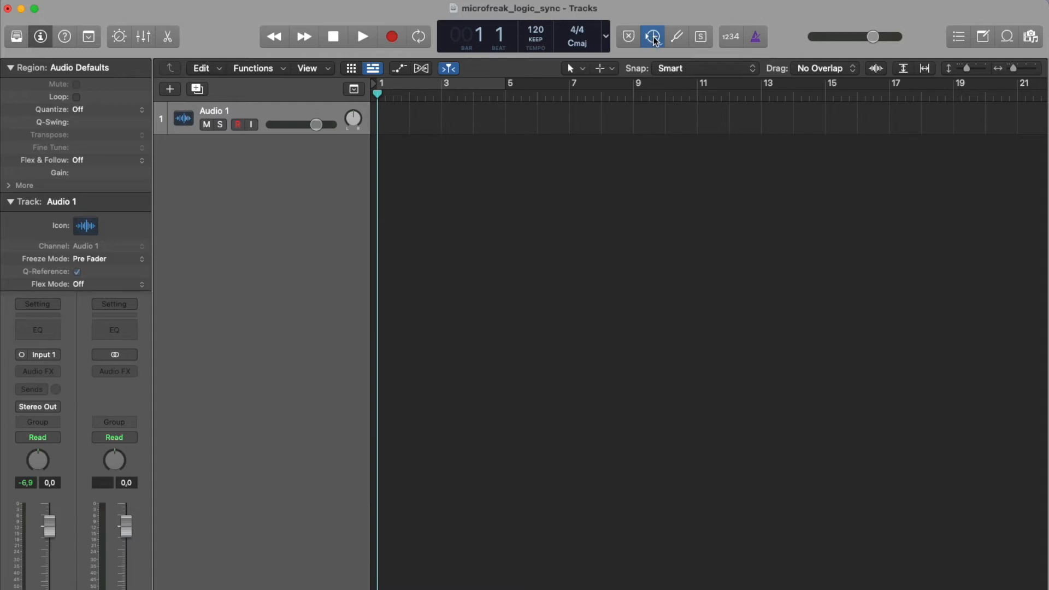
Step: Open Synchronization Settings from the control bar's Sync menu
click(651, 37)
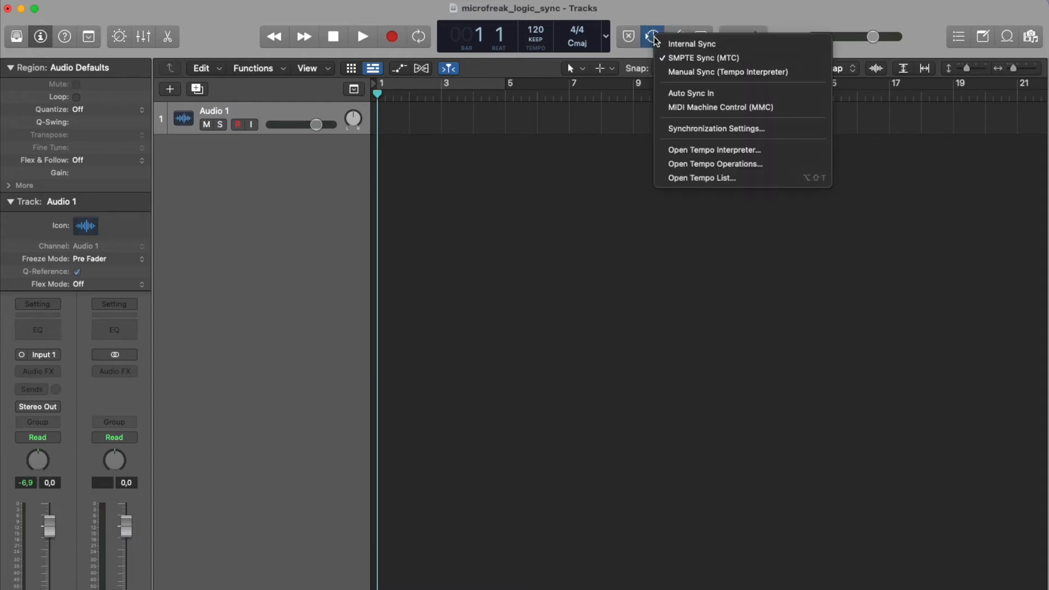
mouse_move(703, 128)
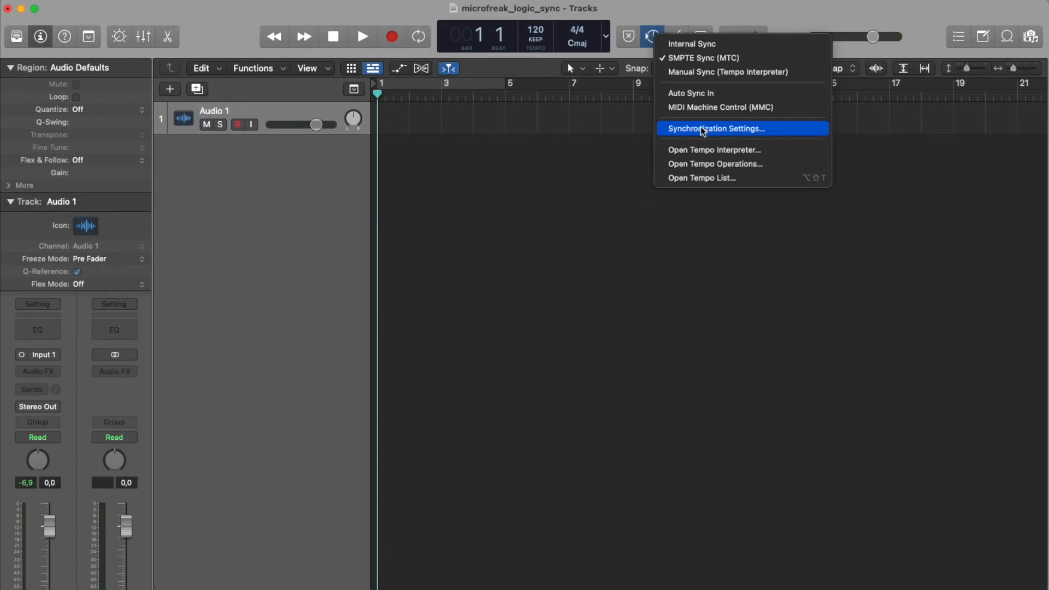
click(715, 128)
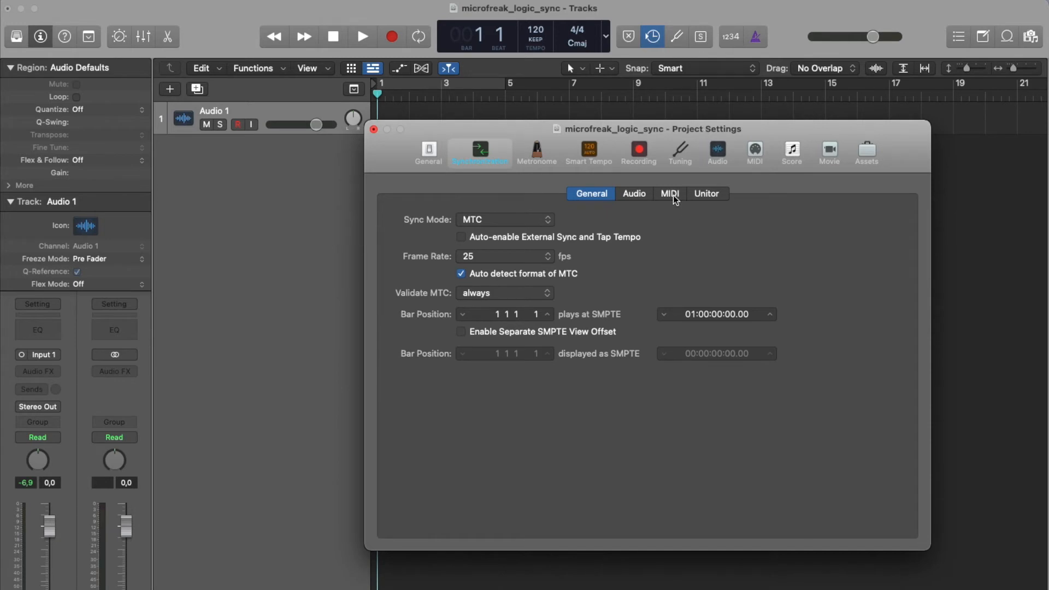
Step: In the MIDI sync settings, set the first Destination to Arturia MicroFreak
click(670, 194)
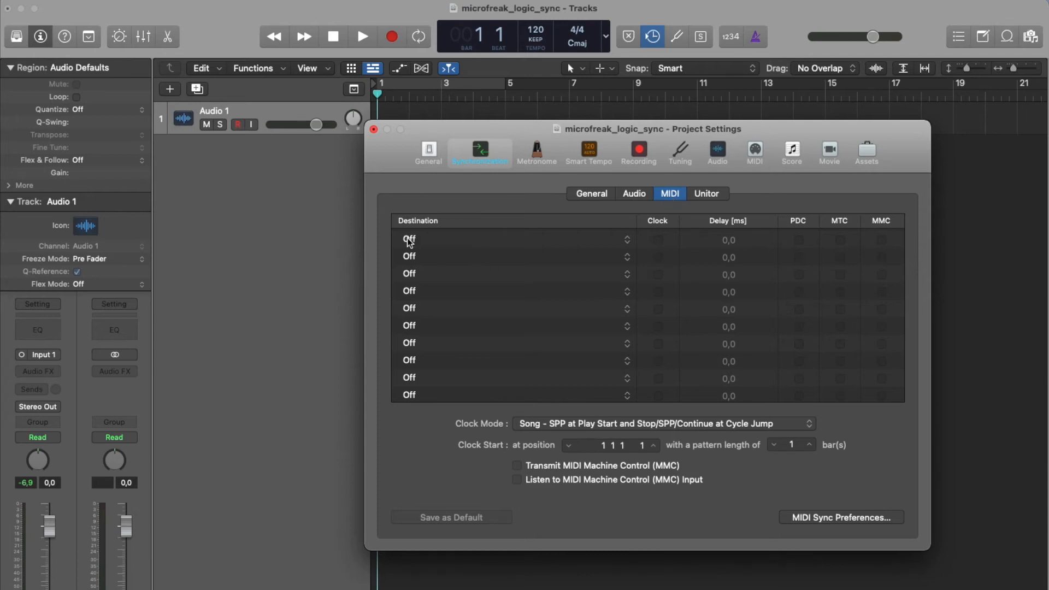
click(409, 240)
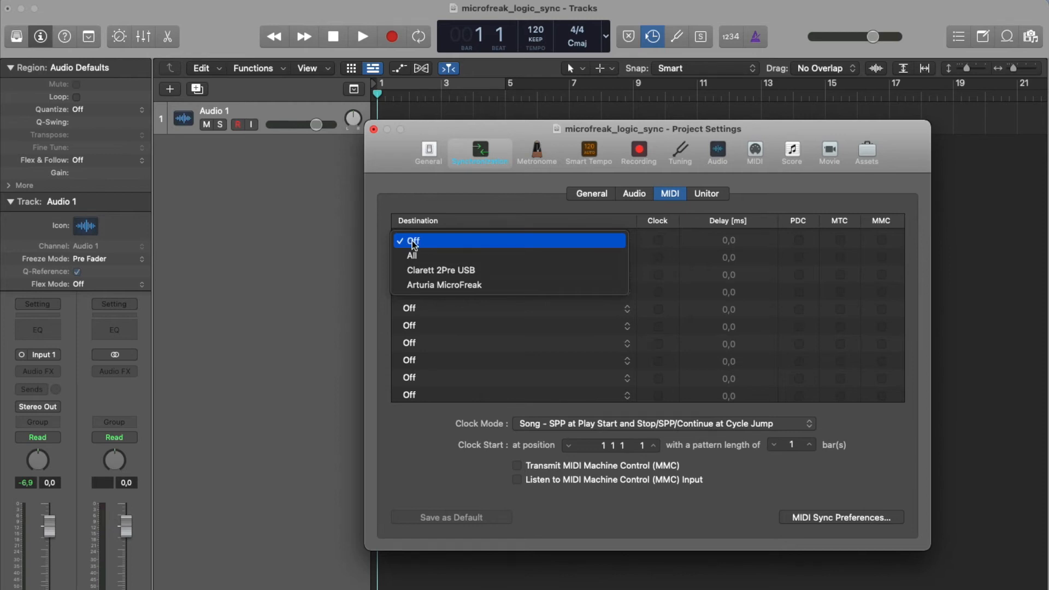
mouse_move(422, 255)
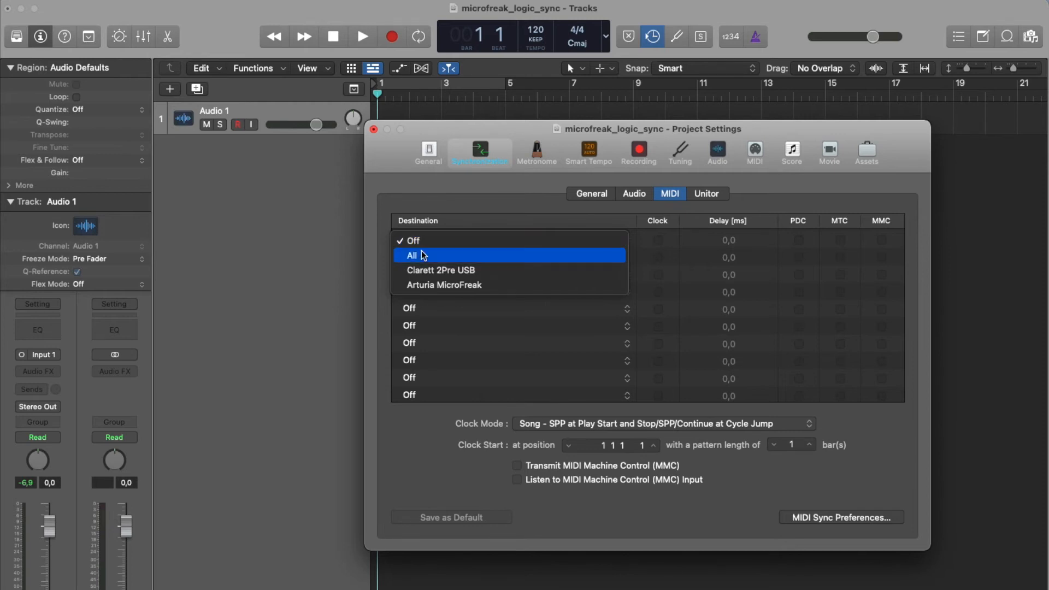
click(444, 284)
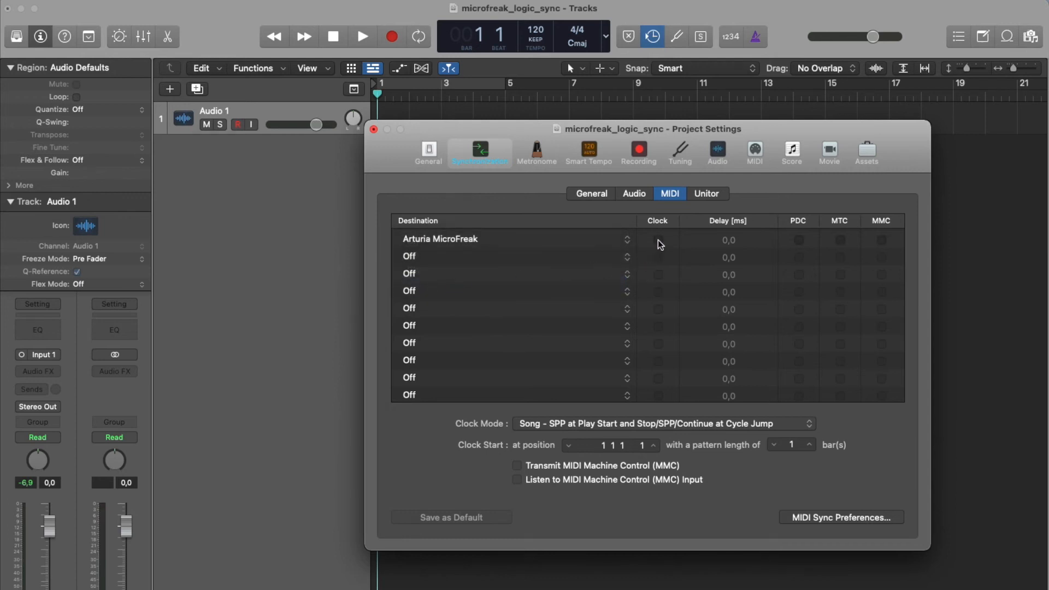
Step: Enable Clock for the Arturia MicroFreak destination and close the project settings
click(658, 240)
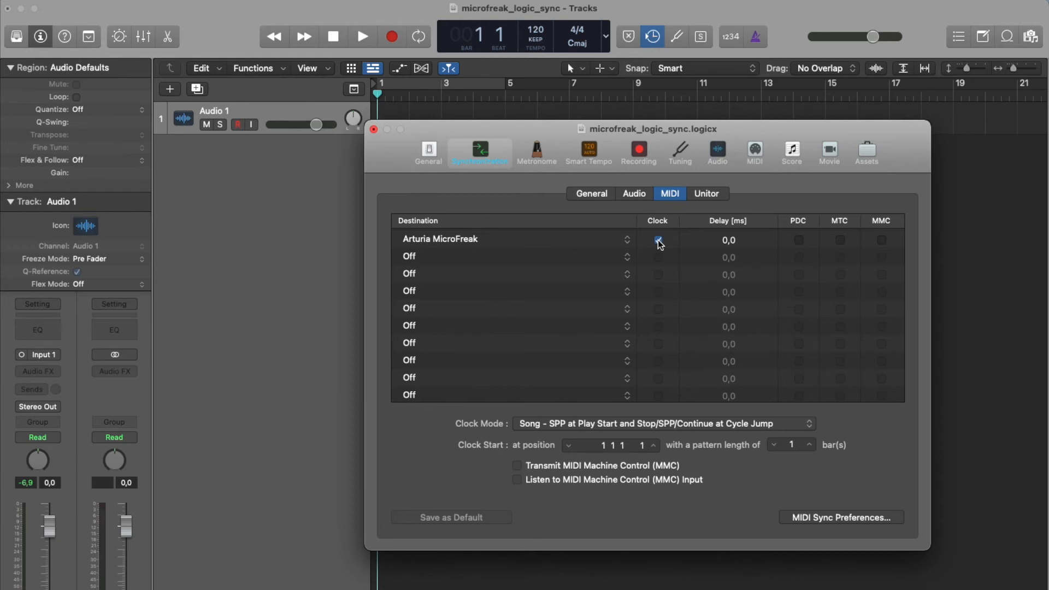
click(658, 240)
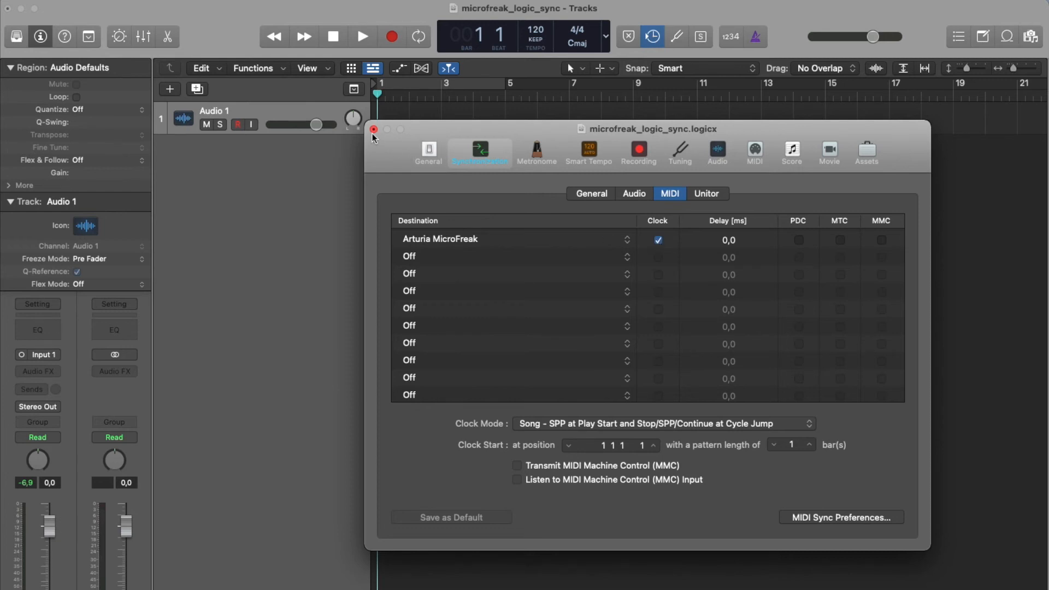
click(374, 129)
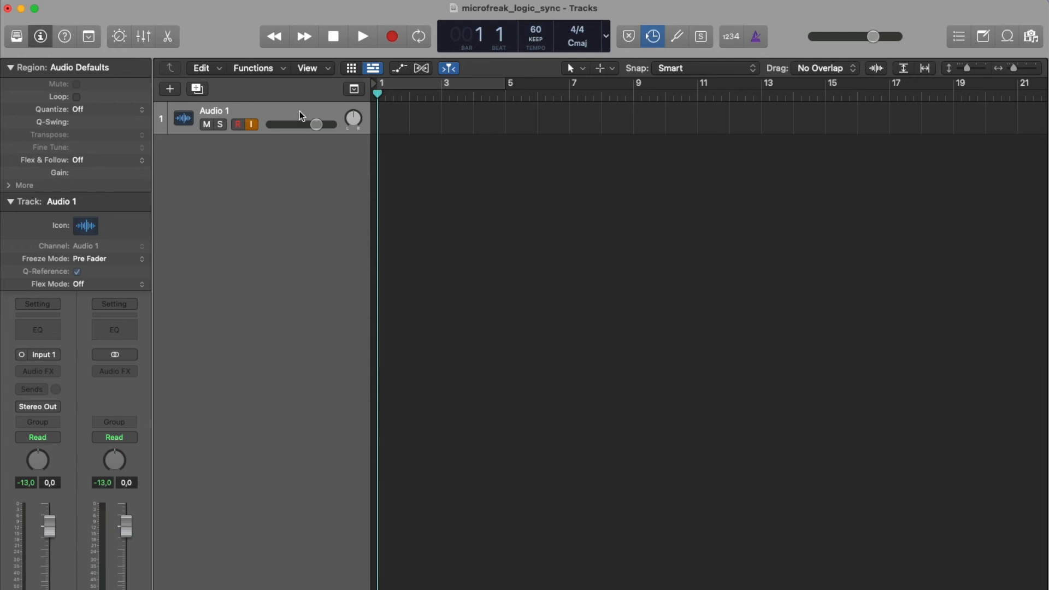
mouse_move(301, 115)
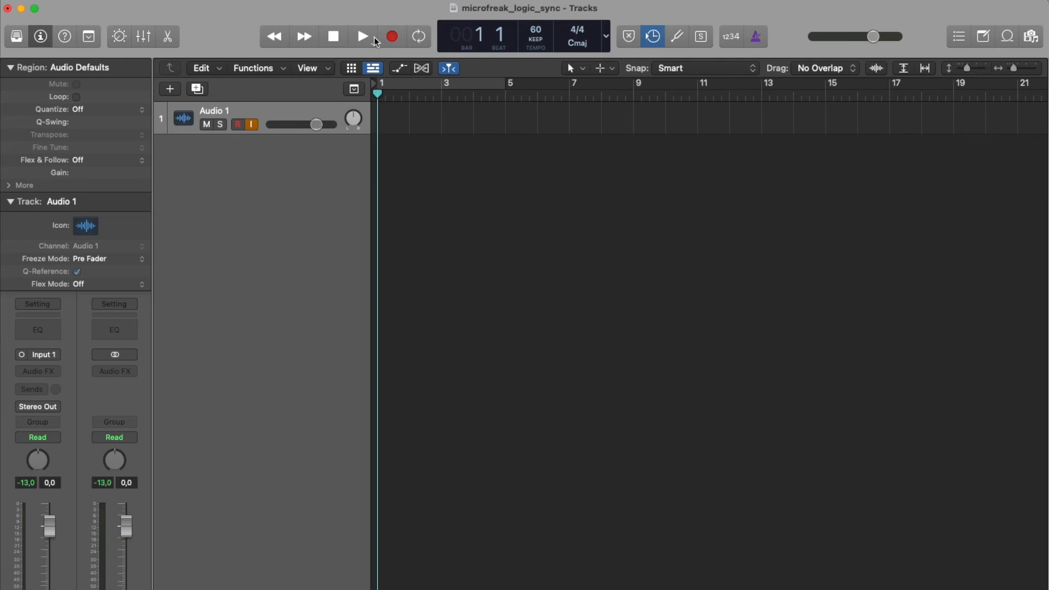
Step: Start playback from bar 1 with the control bar's Play button
click(359, 36)
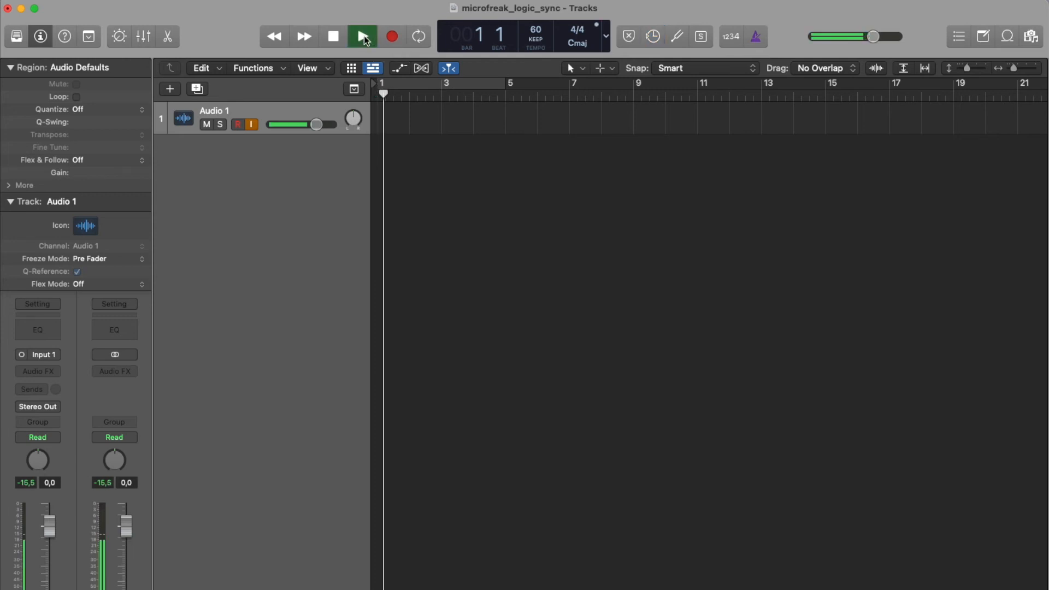
click(361, 35)
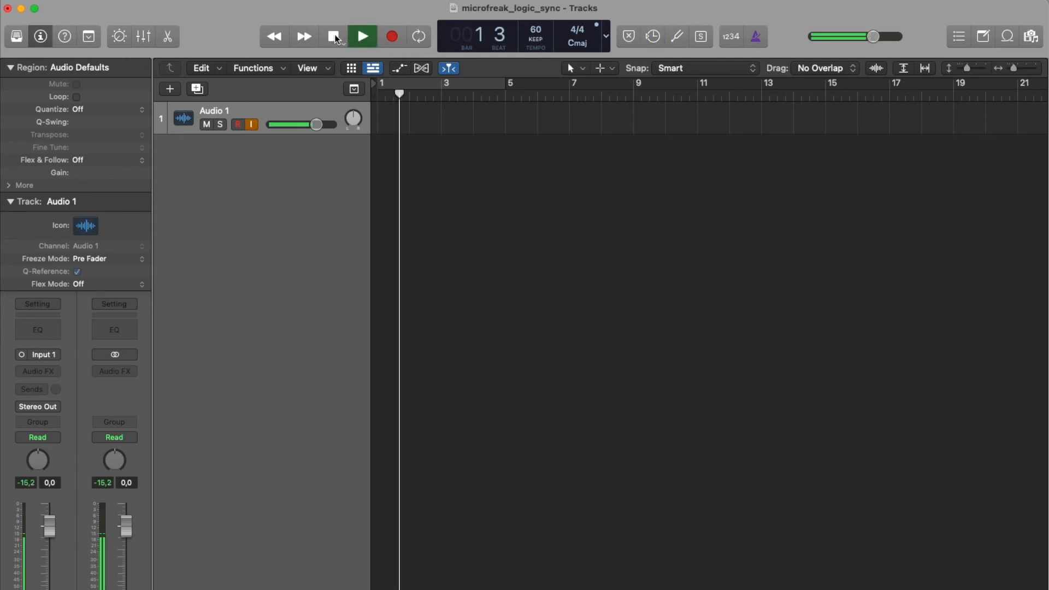